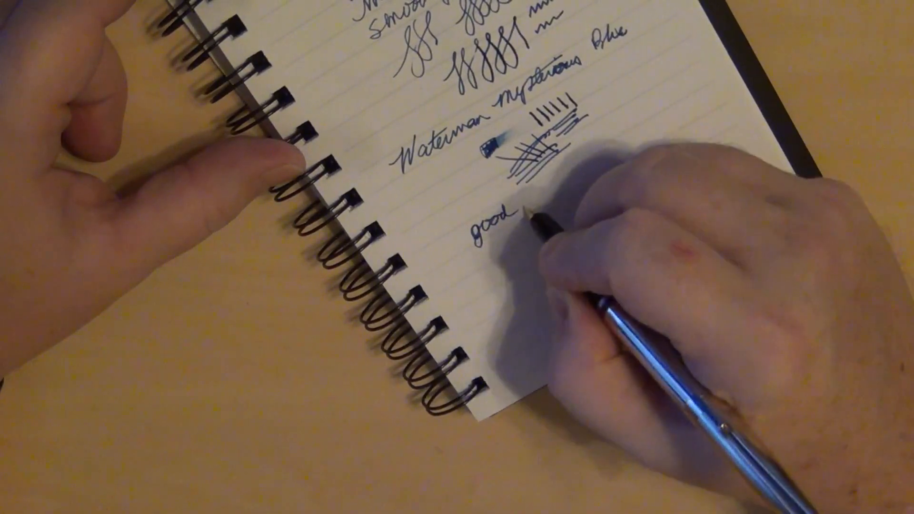
text(ink)
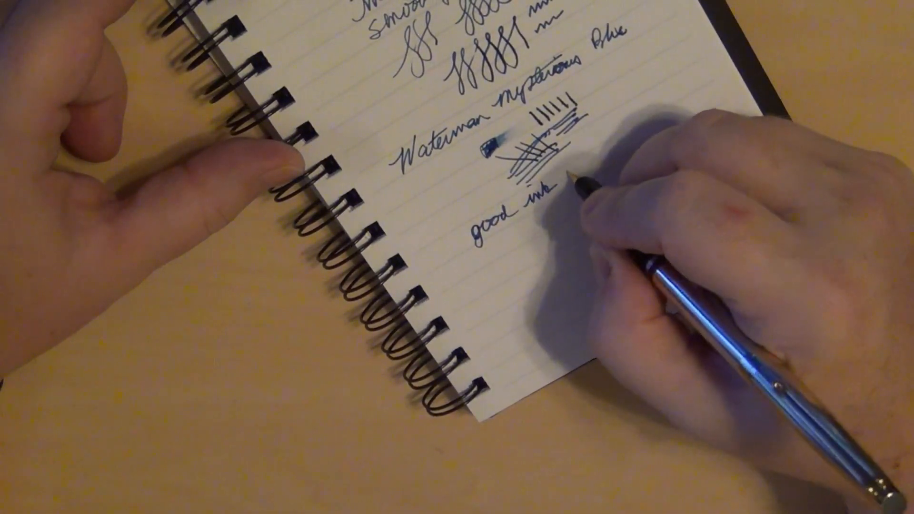